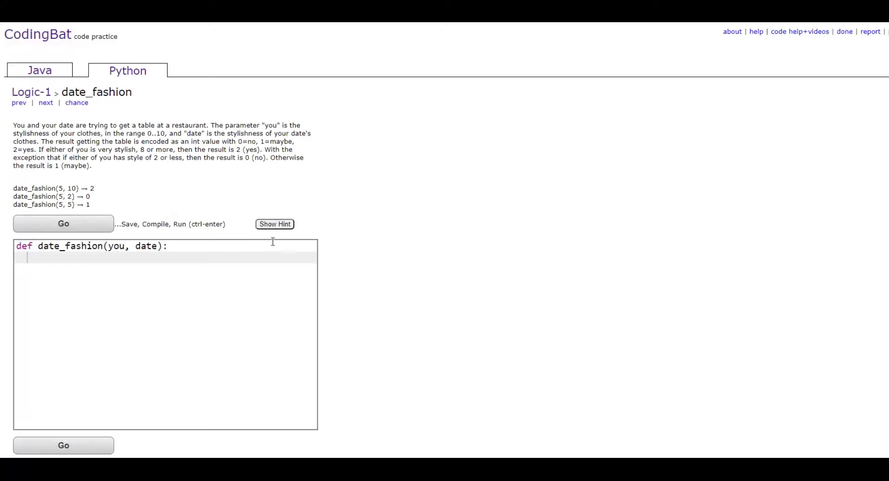
mouse_move(117, 126)
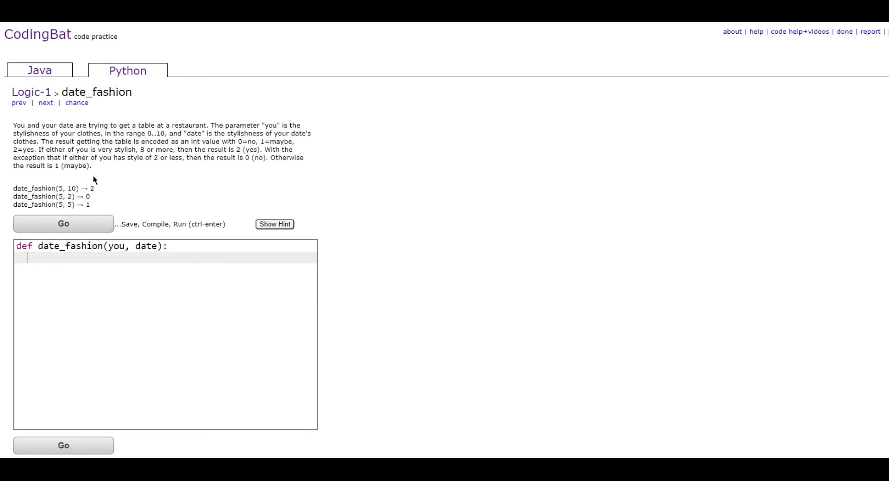
mouse_move(154, 156)
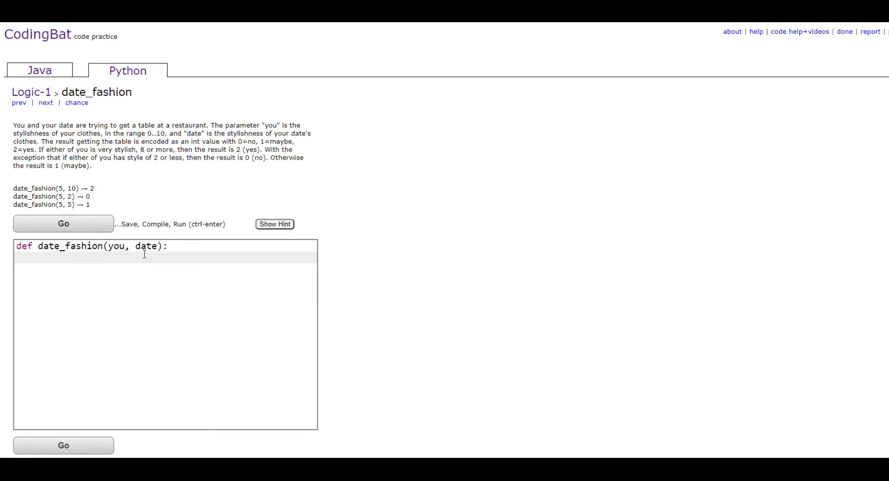
mouse_move(132, 141)
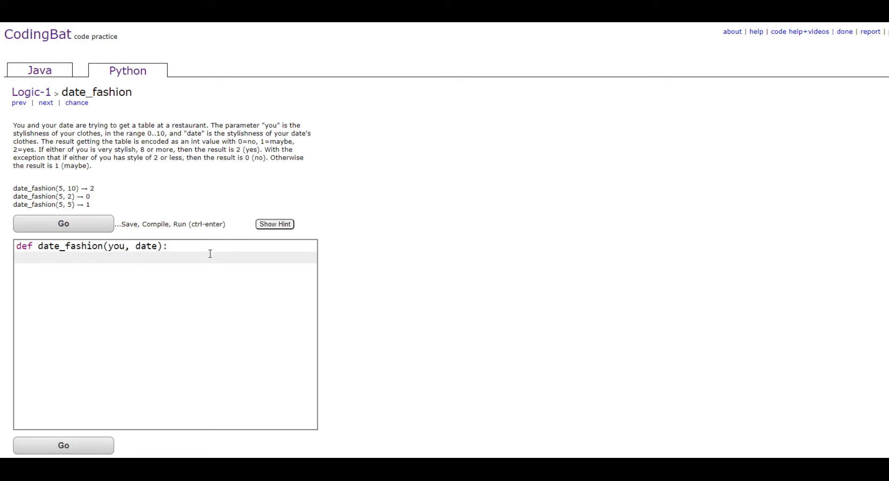
- Add 'if you <= 2 or date <= 2: return 0' as the first branch
text(if you <)
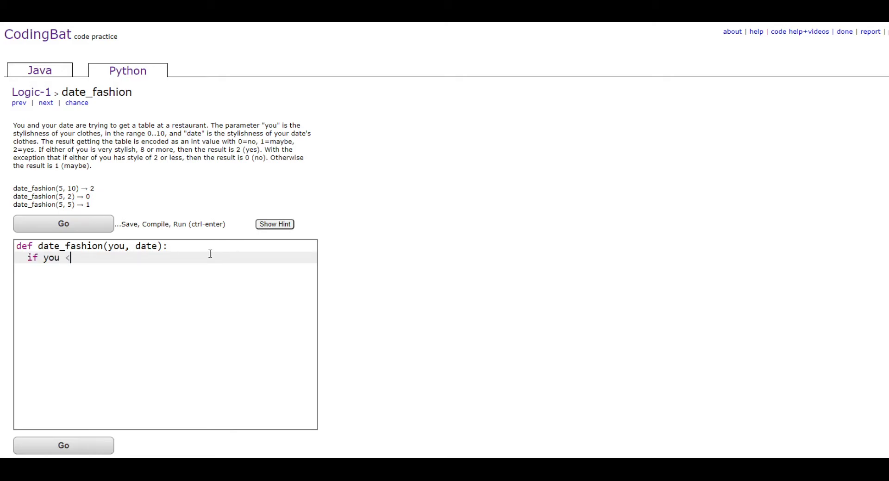
text(= 2)
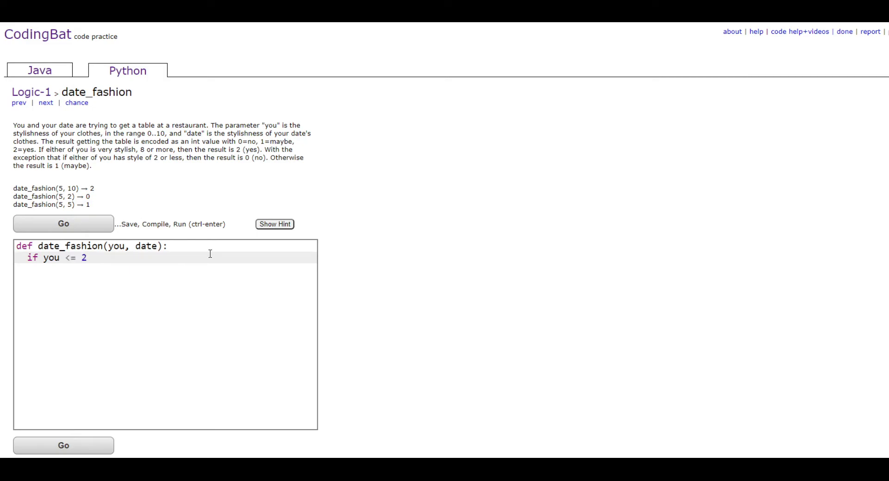
text(or date <)
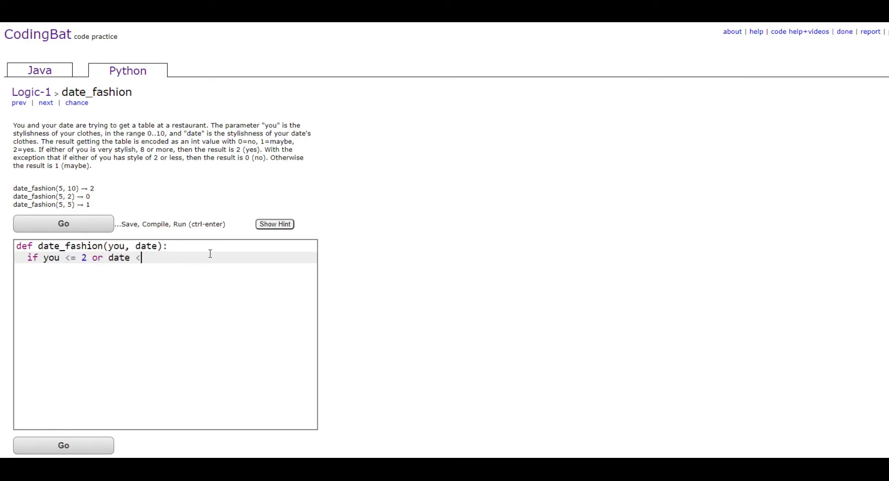
text(= 2:)
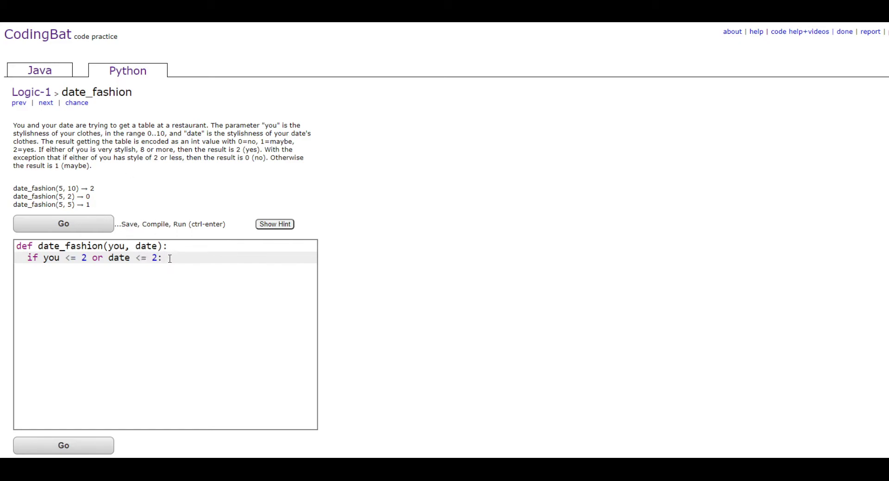
text(return 0)
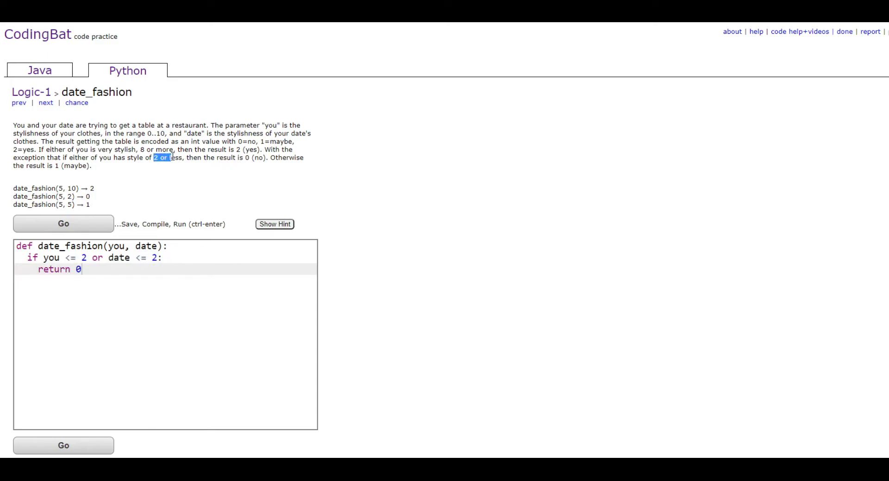
drag(154, 158, 248, 158)
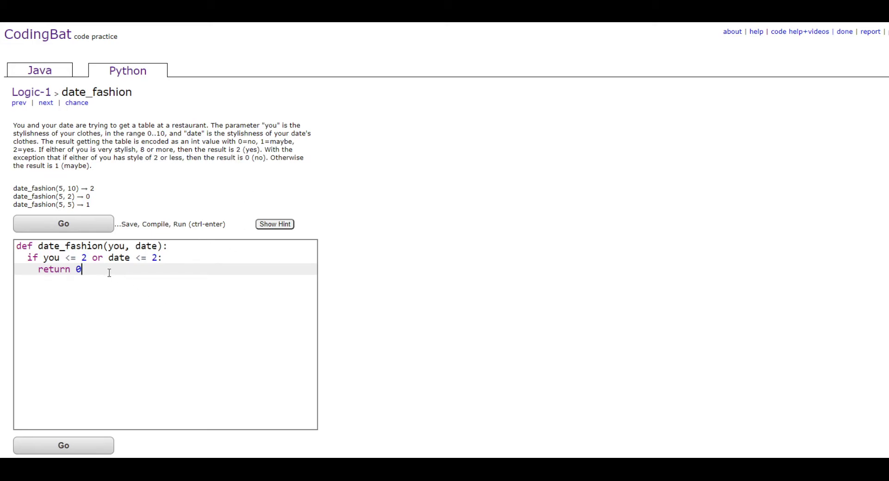
key(enter)
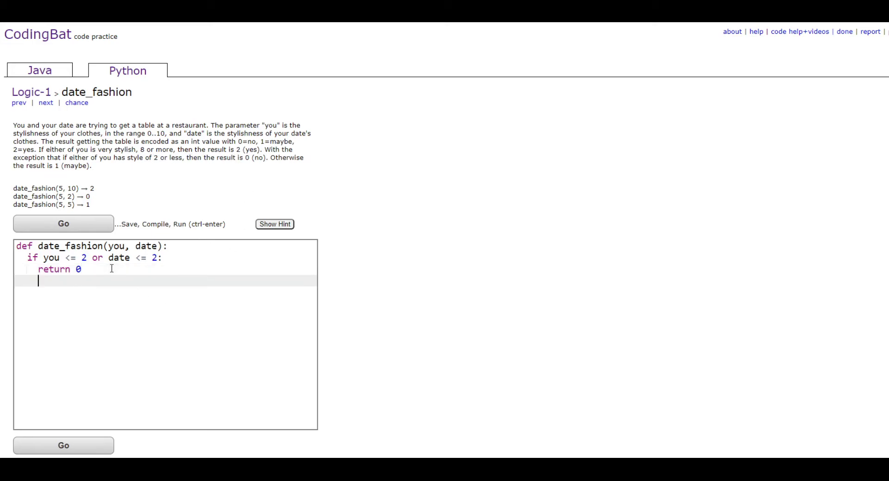
- Add an elif branch returning 2 when you or date is 8 or more
text(elif:)
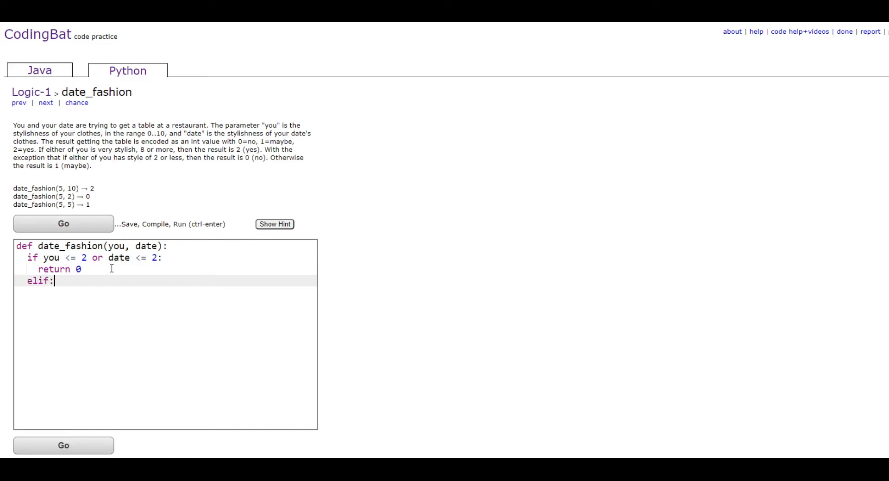
text(you)
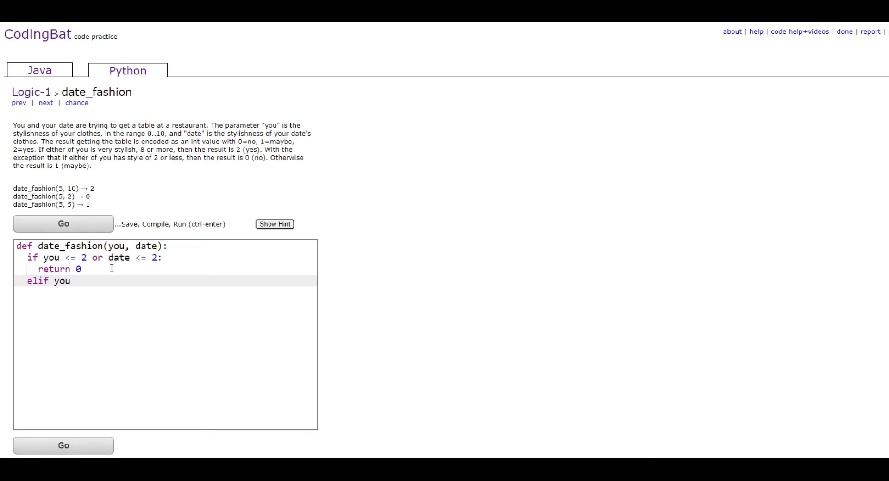
text(>= 89)
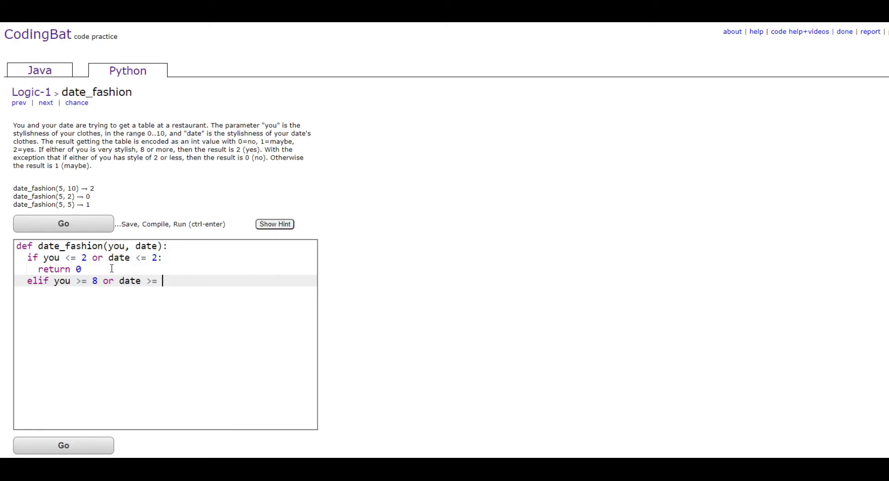
text(8:)
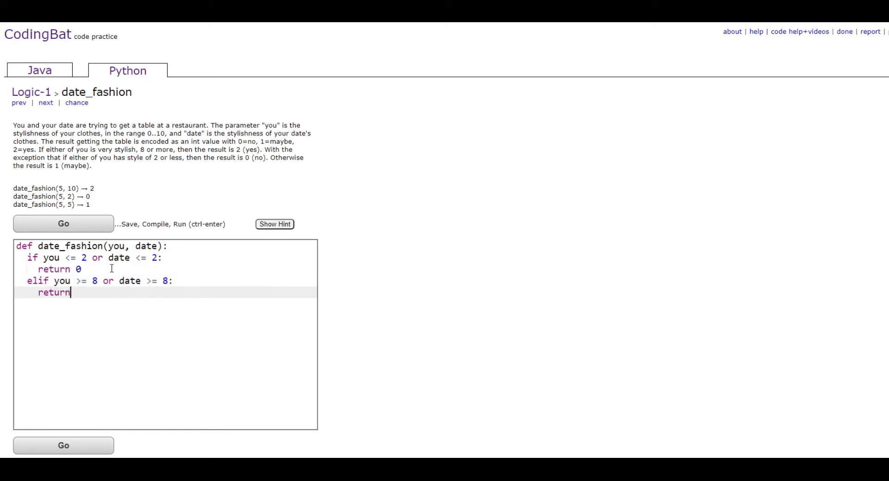
text(2)
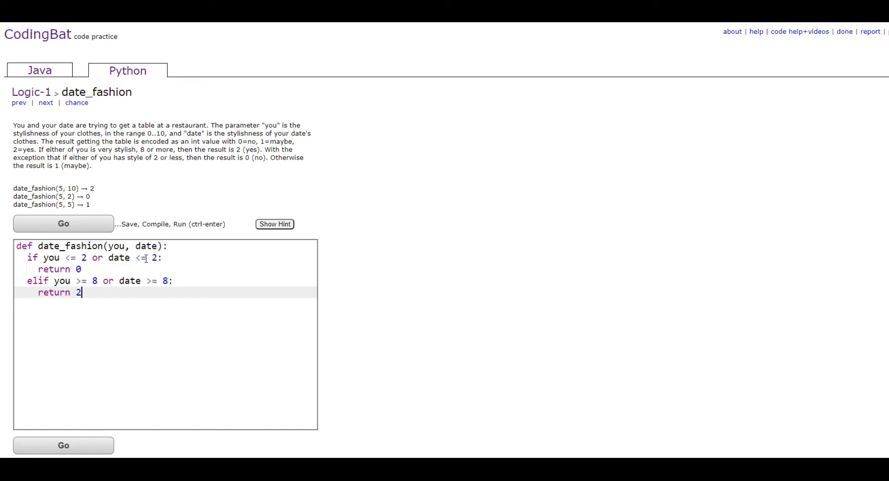
key(enter)
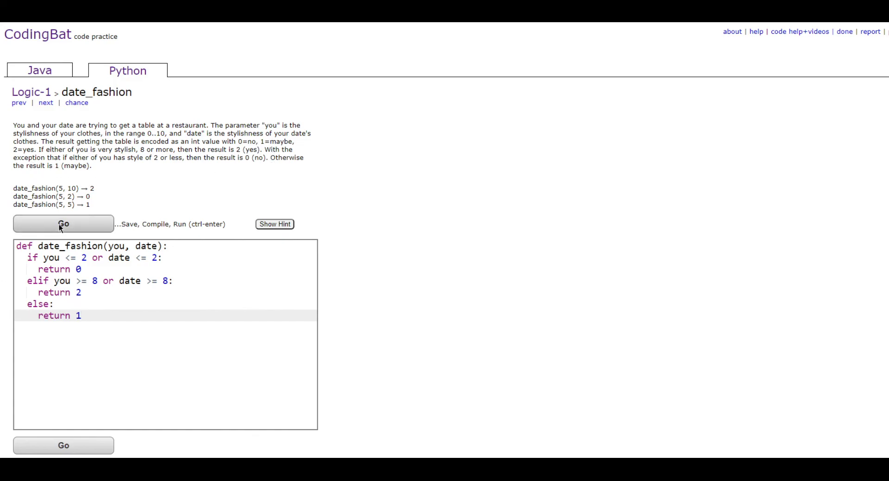
- Run the date_fashion solution with Go to check the tests
click(63, 223)
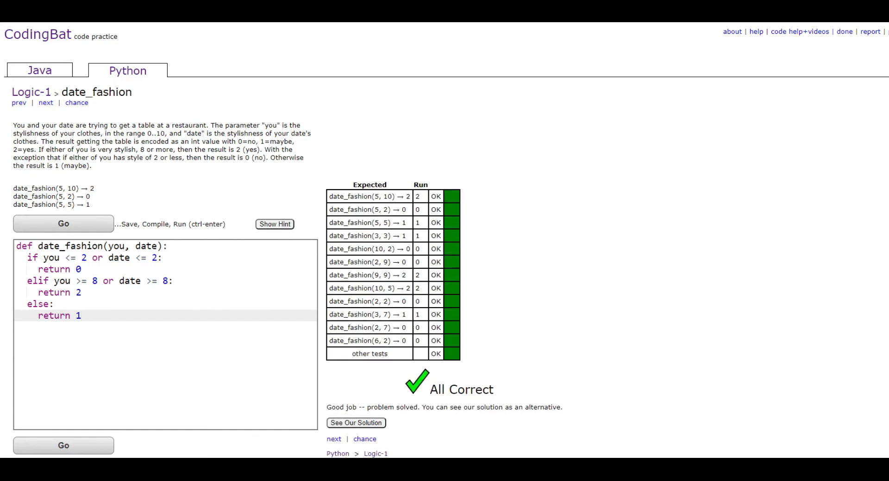